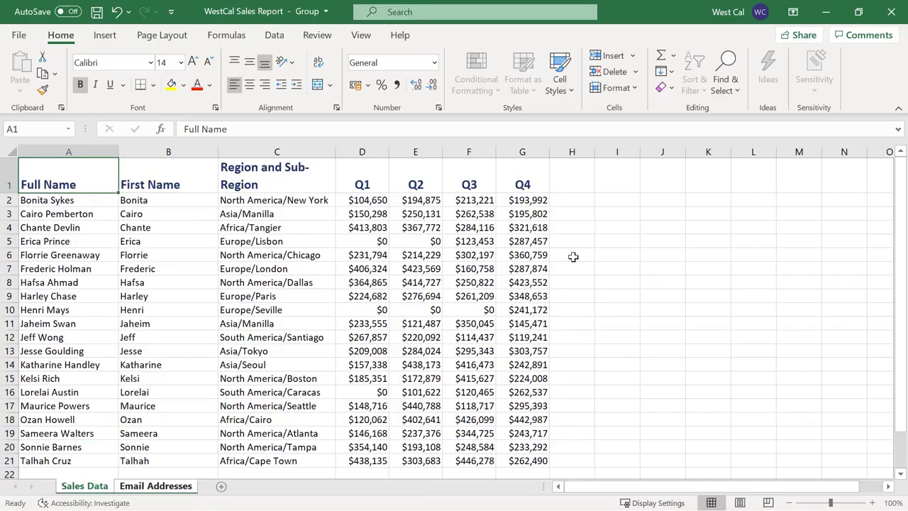
Show the Print backstage preview of the Sales Data sheet spanning 3 pages
click(19, 34)
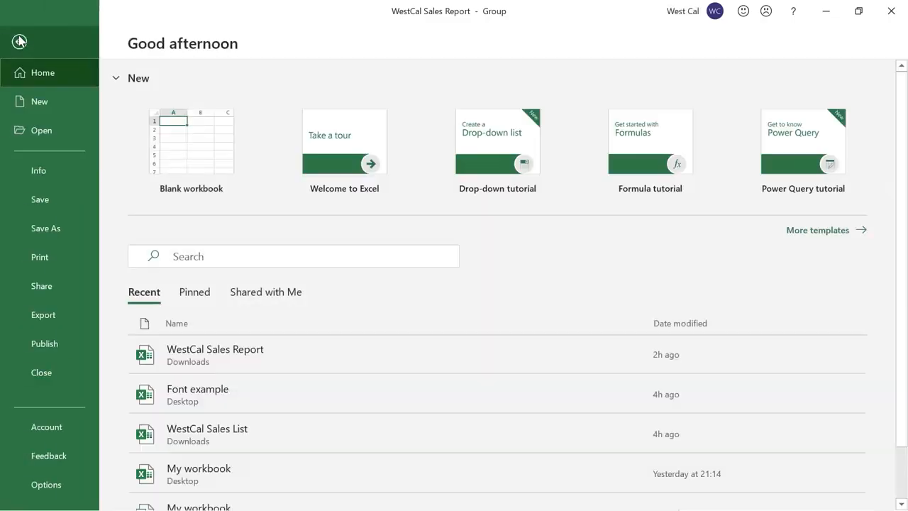
click(40, 256)
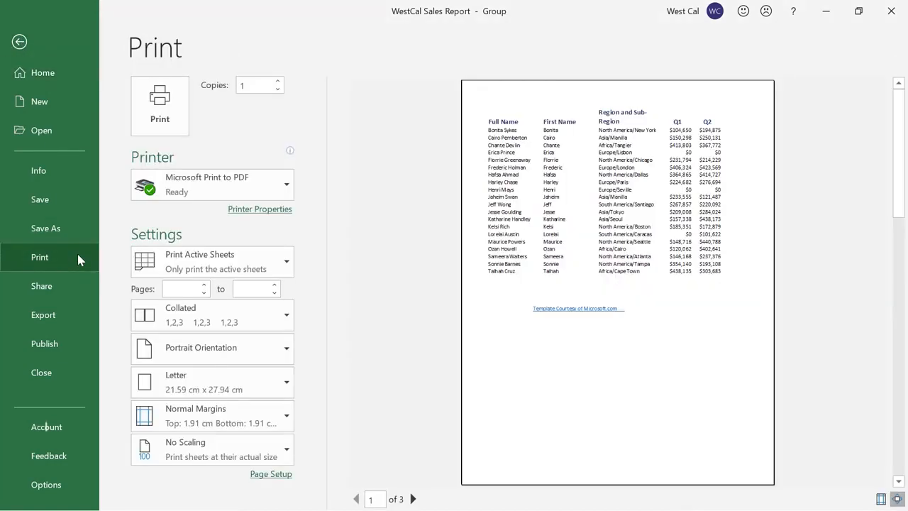
key(ctrl+p)
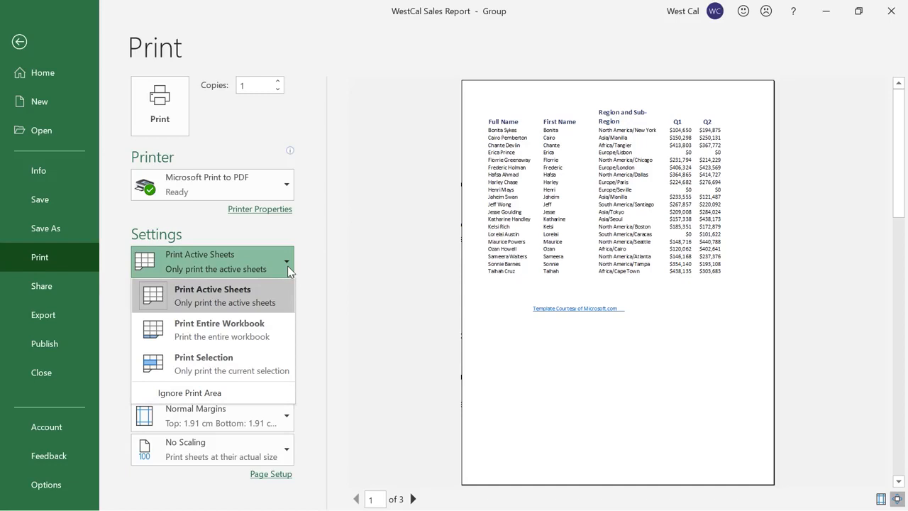
mouse_move(292, 267)
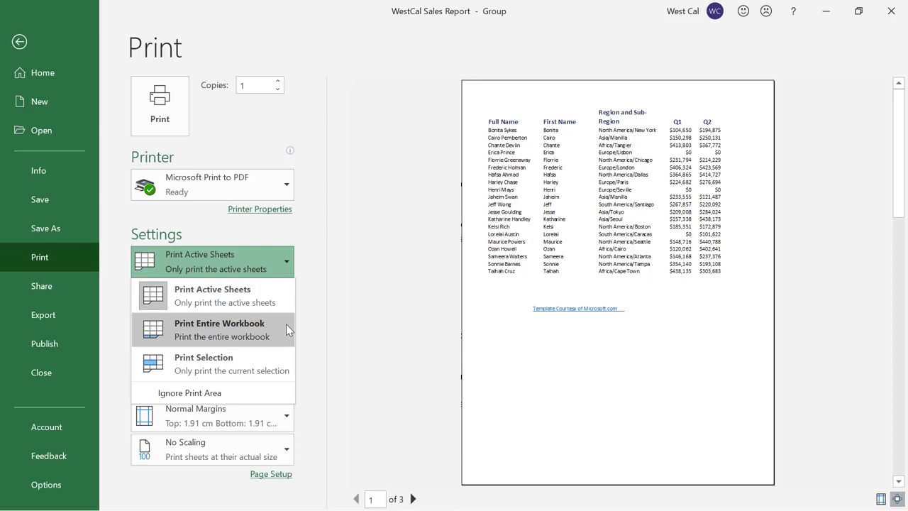
mouse_move(287, 362)
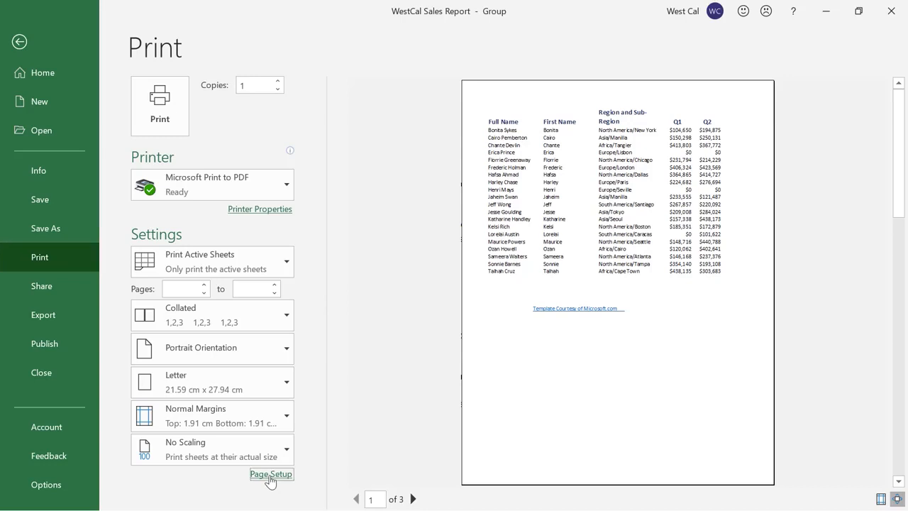
Review the Page Setup dialog, close it, and return to the Sales Data worksheet
click(20, 41)
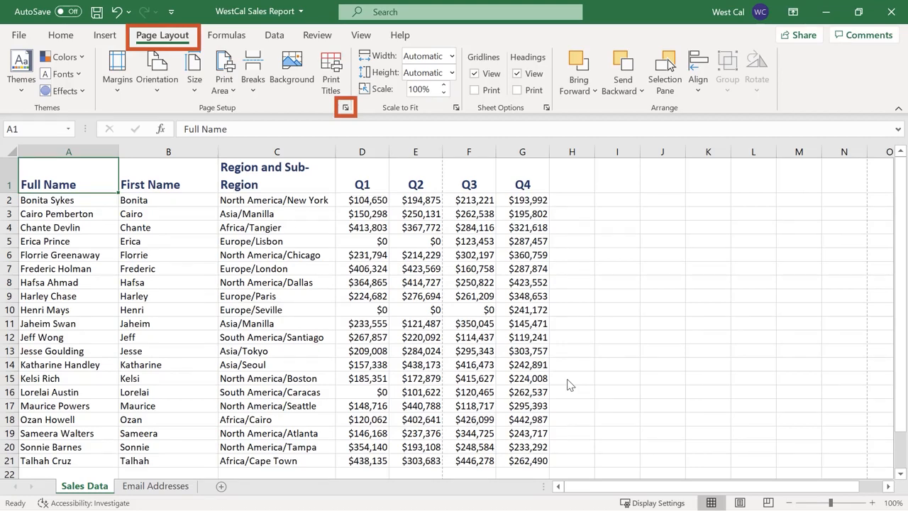
click(346, 108)
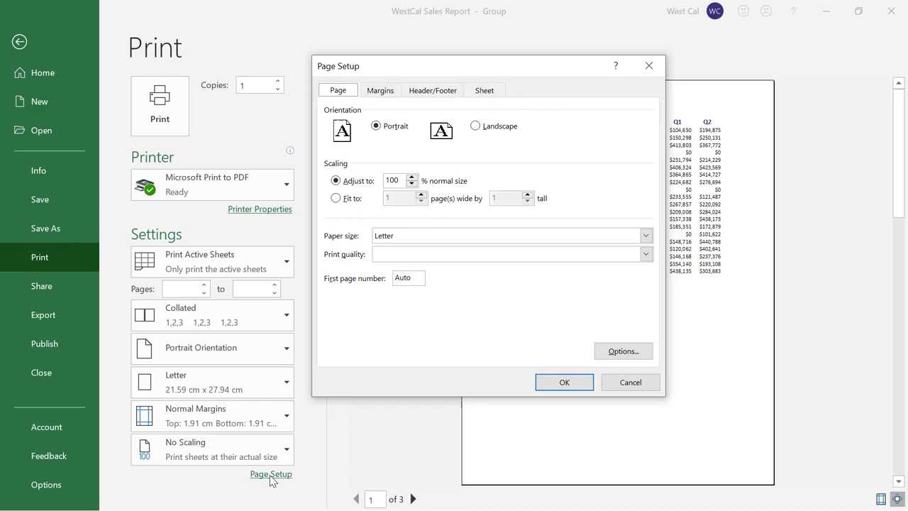
click(630, 381)
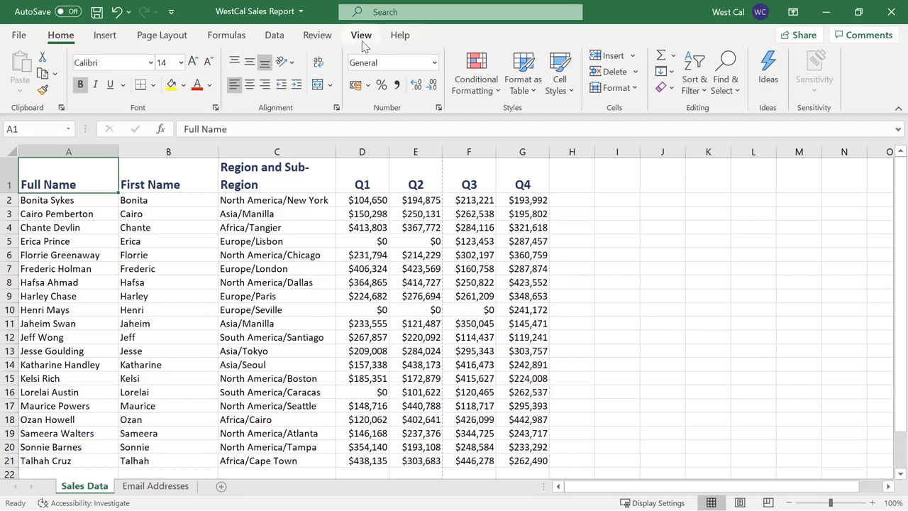
click(361, 34)
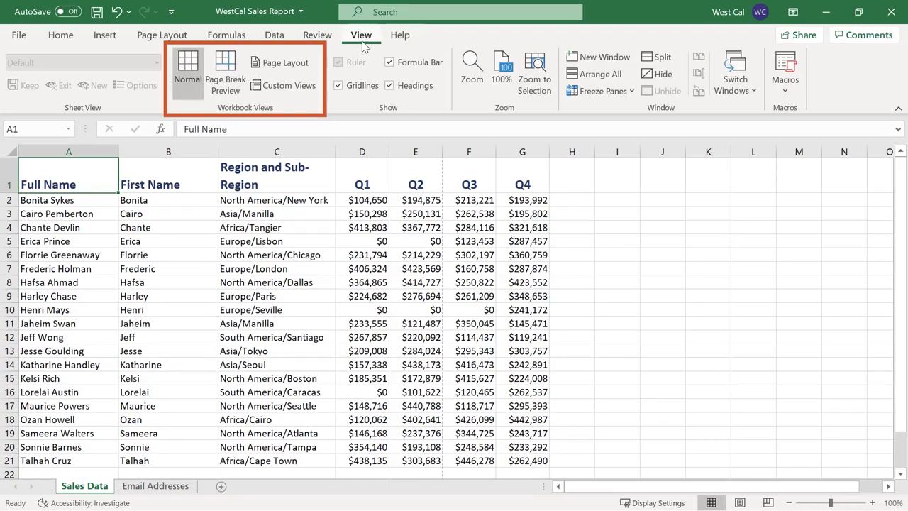
mouse_move(416, 111)
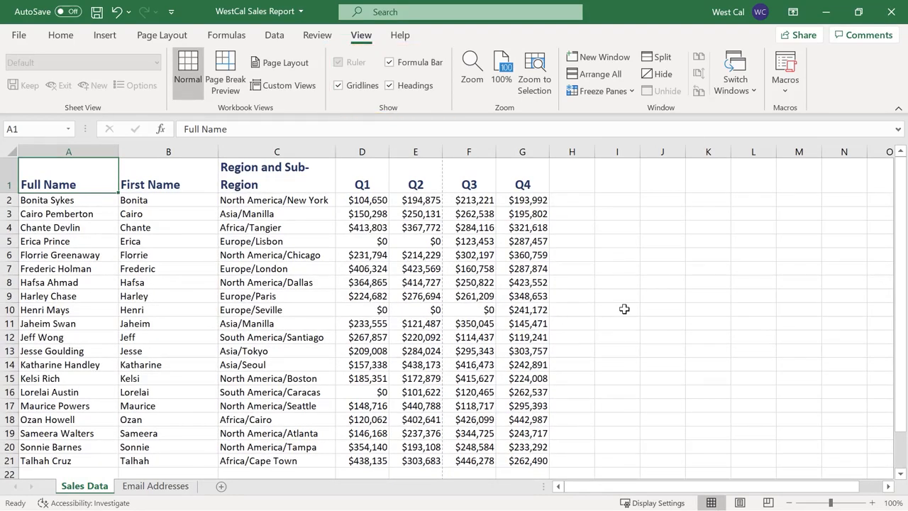
click(59, 34)
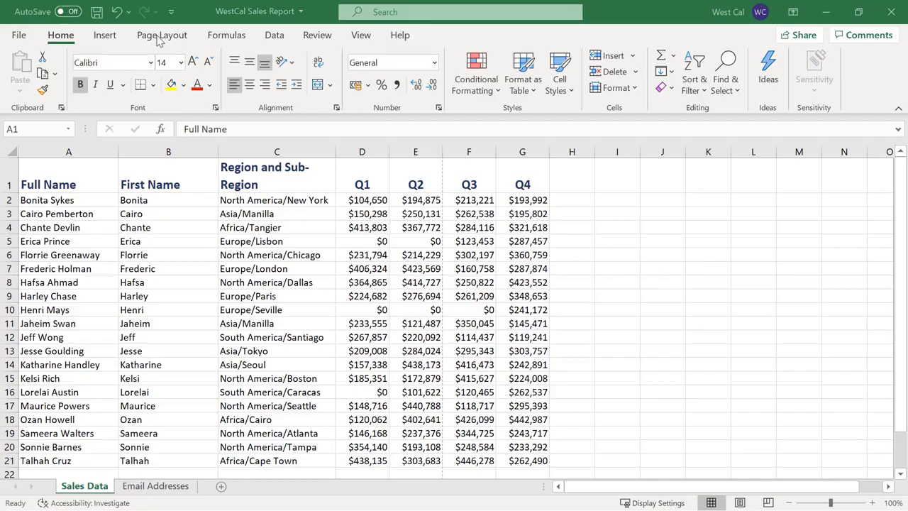
Reach the Header/Footer settings of Page Setup from the Page Layout ribbon
click(162, 34)
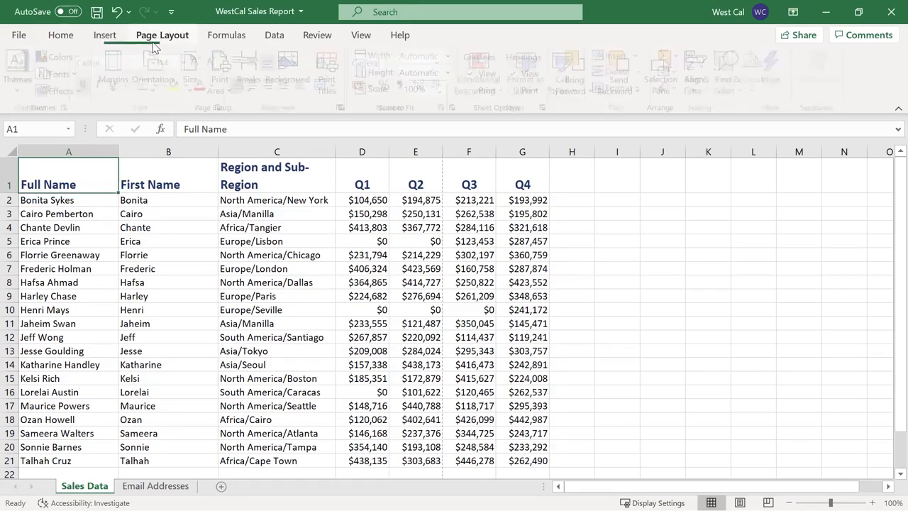
click(162, 34)
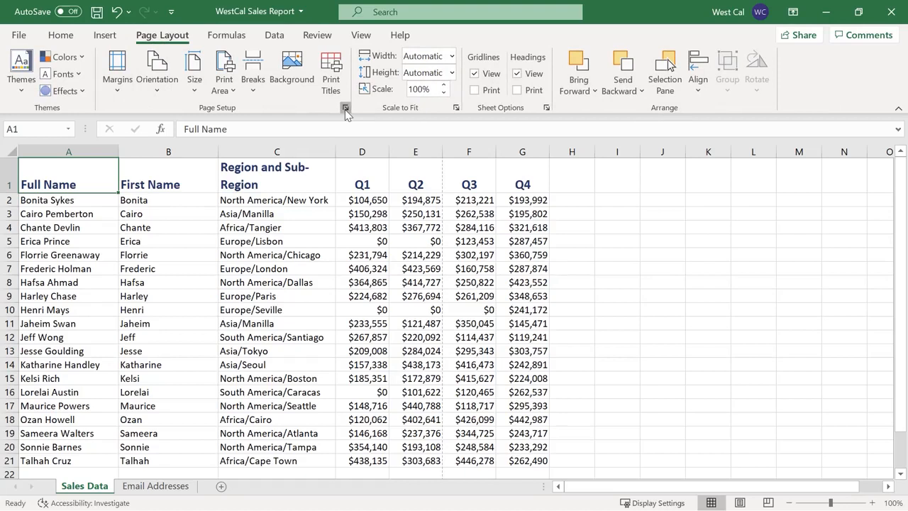
click(346, 108)
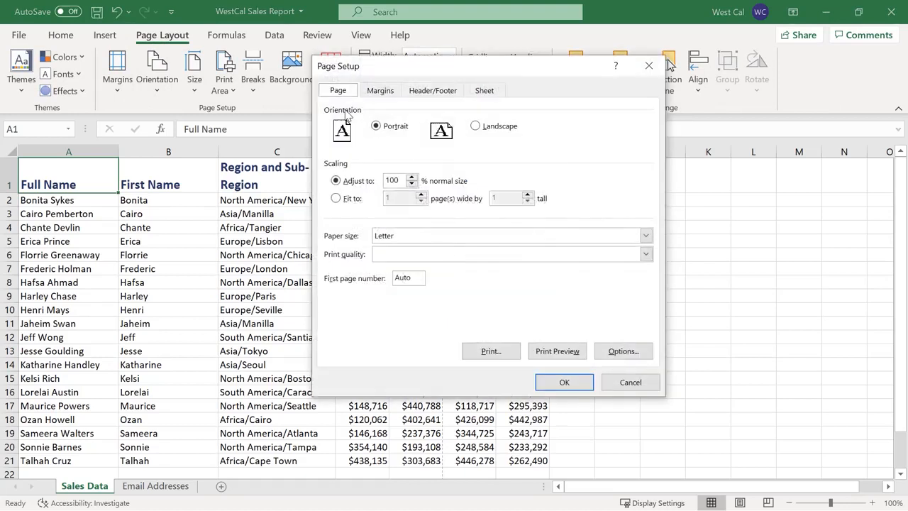
mouse_move(471, 102)
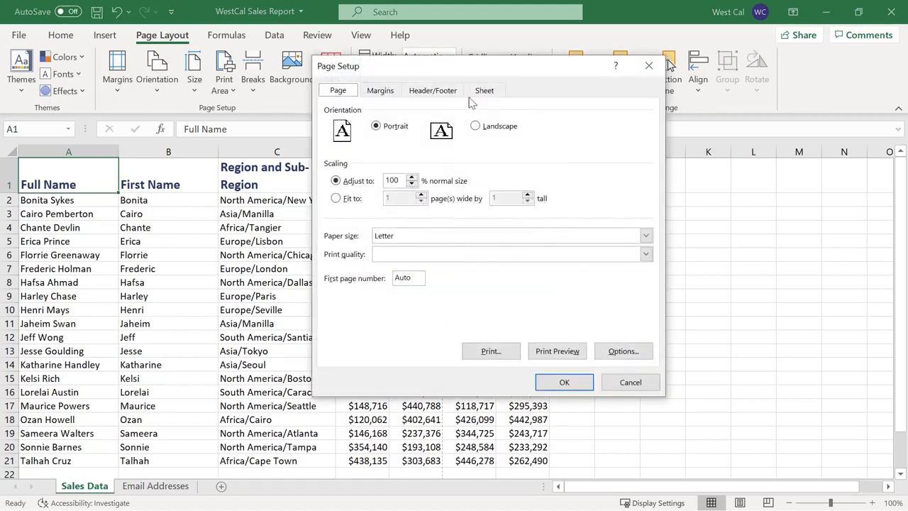
click(431, 90)
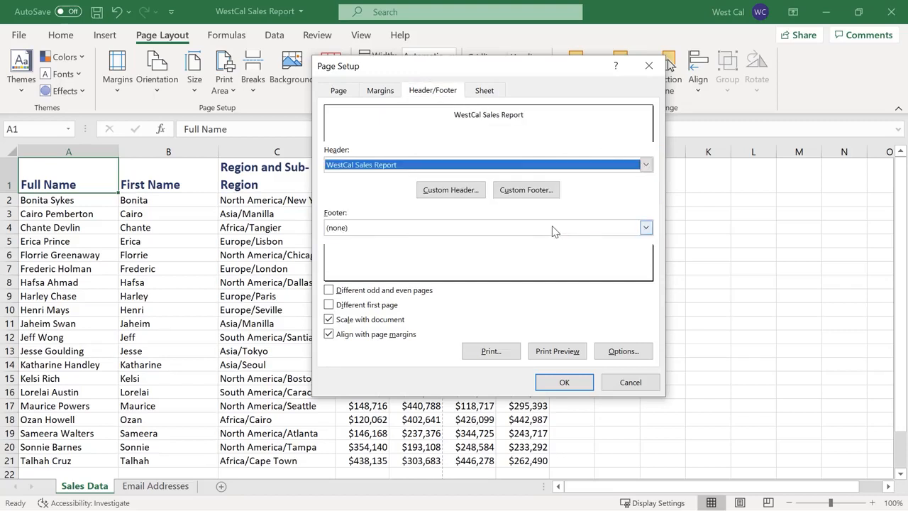
Choose the ready-made Page 1 footer beneath the WestCal Sales Report header
click(644, 227)
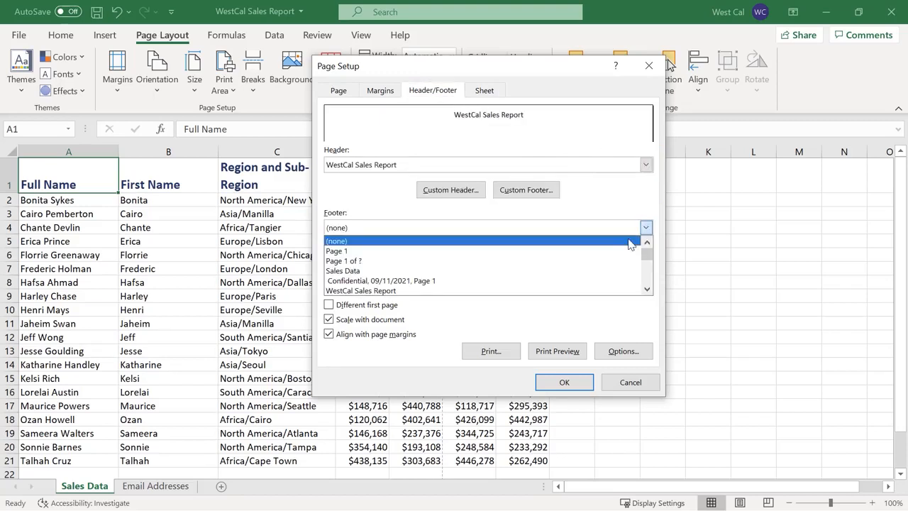
click(335, 250)
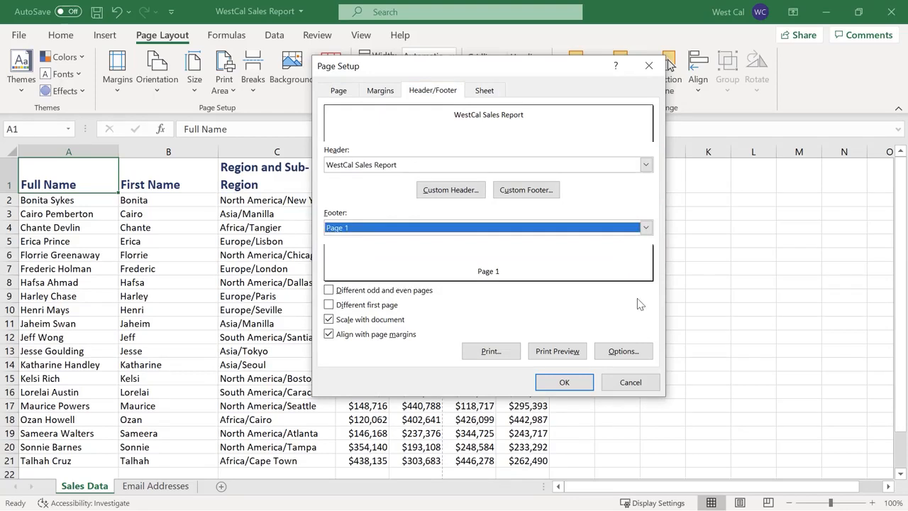
click(565, 382)
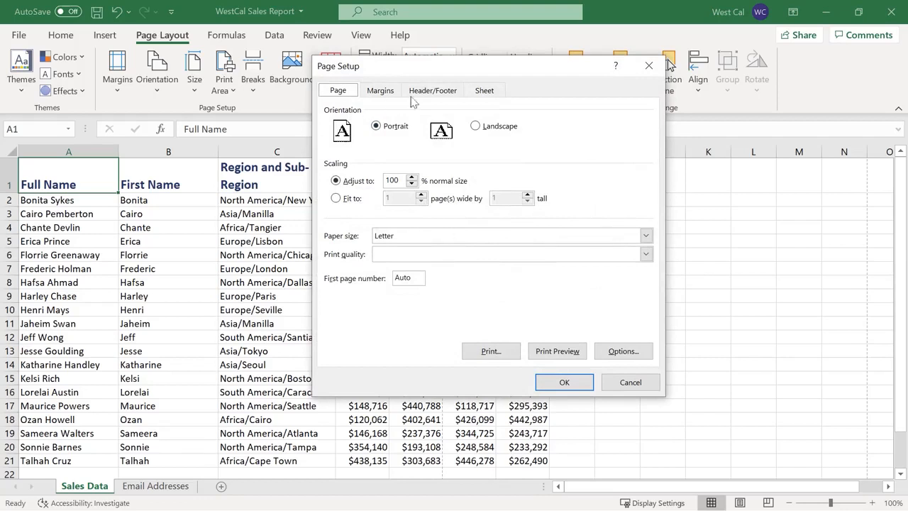
Review the Custom Header settings and confirm Page Setup with OK
click(431, 91)
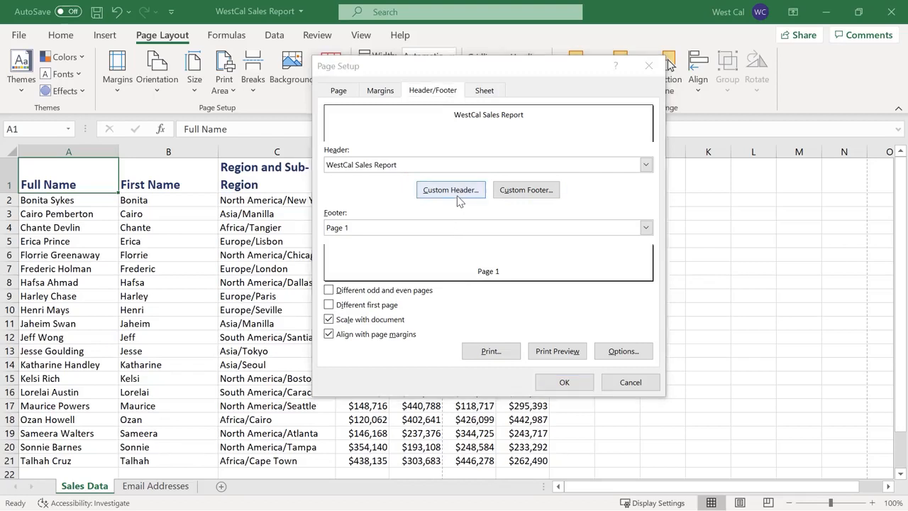
click(451, 190)
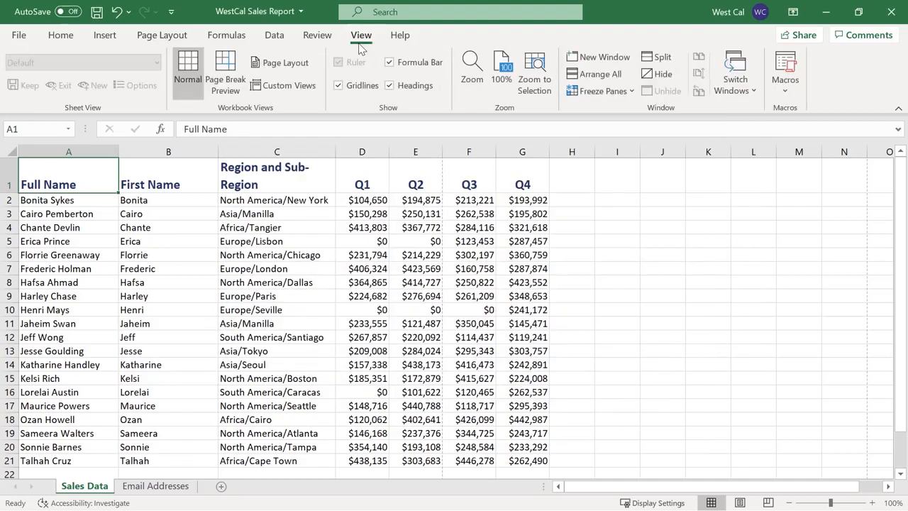
click(281, 62)
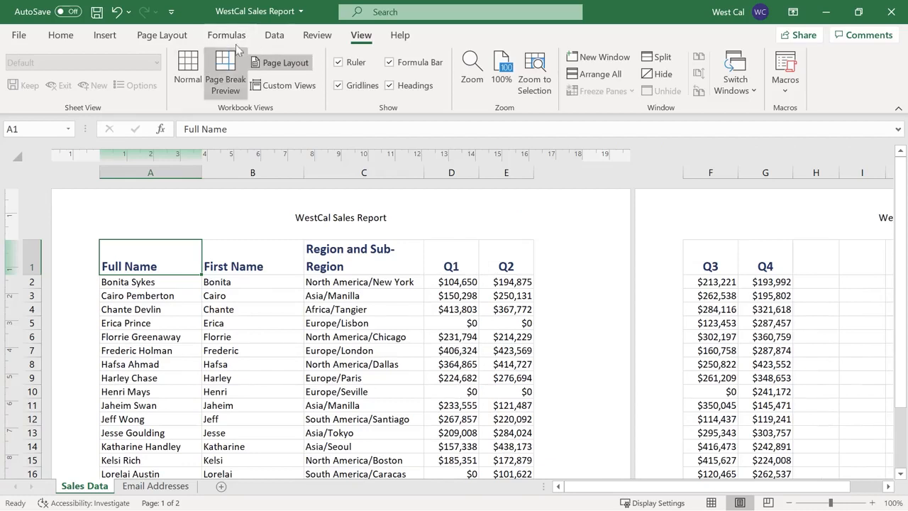
click(161, 34)
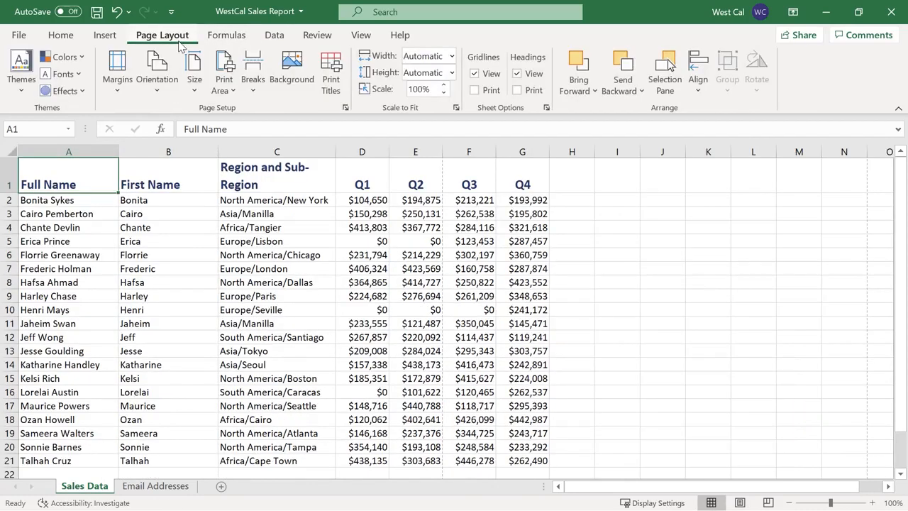
mouse_move(116, 68)
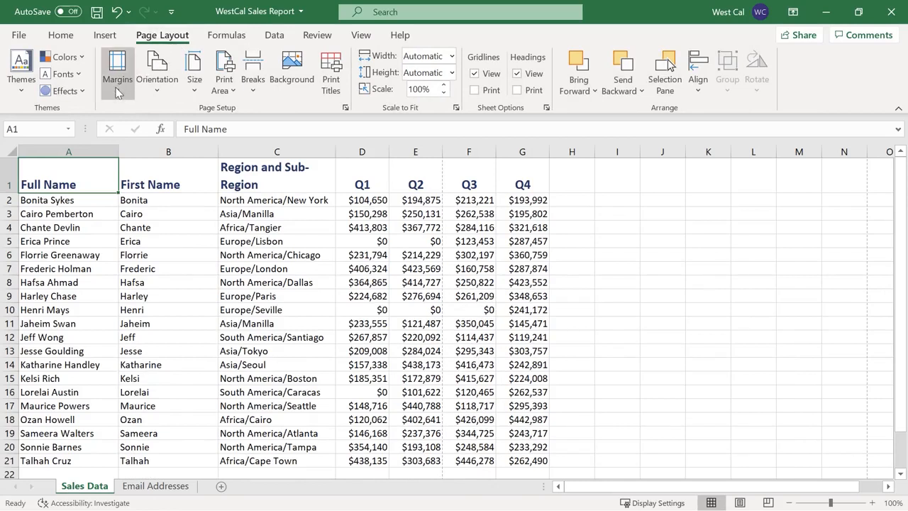
Pick a margin preset from the Margins list, then go to the File backstage Home page
click(116, 71)
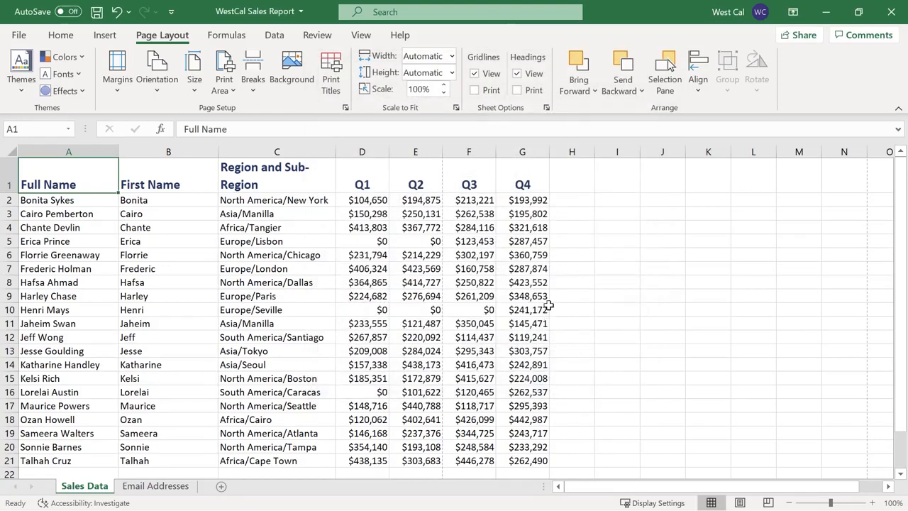
click(68, 150)
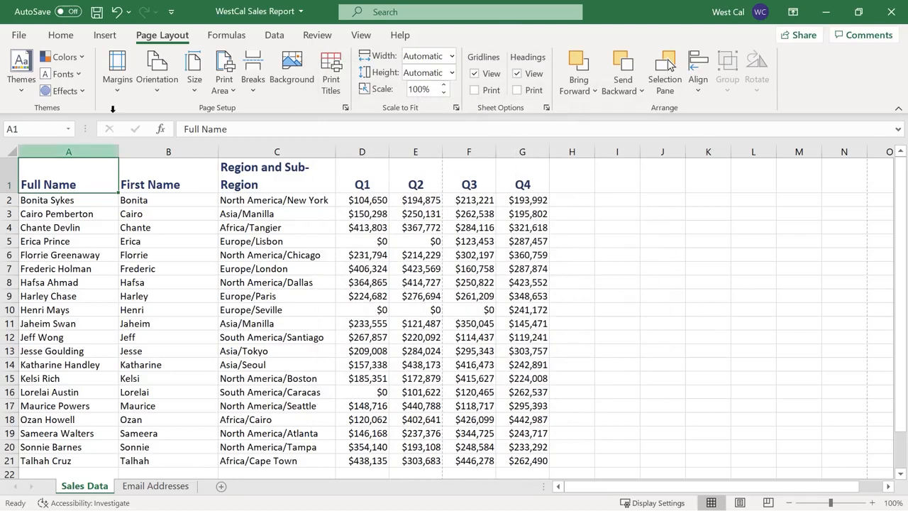
click(18, 34)
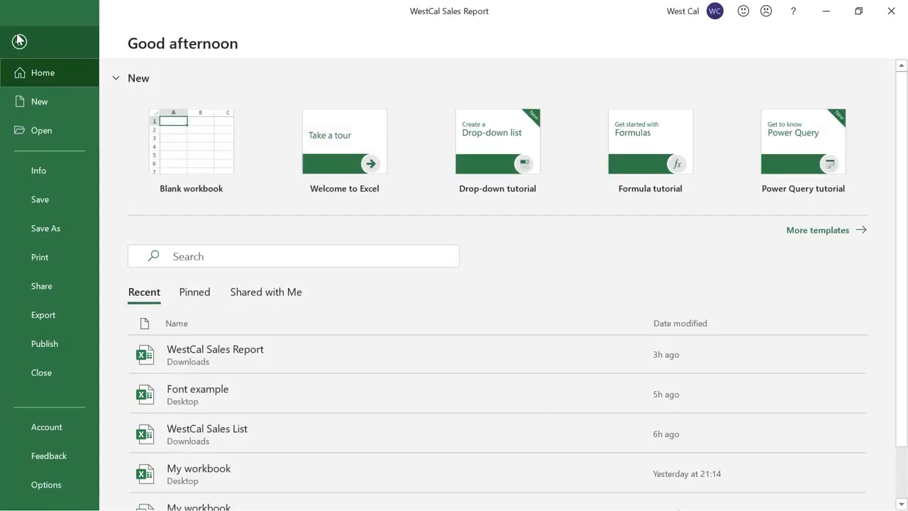
Verify the header and Page 1 footer in print preview and Page Setup, then return to the worksheet
click(40, 257)
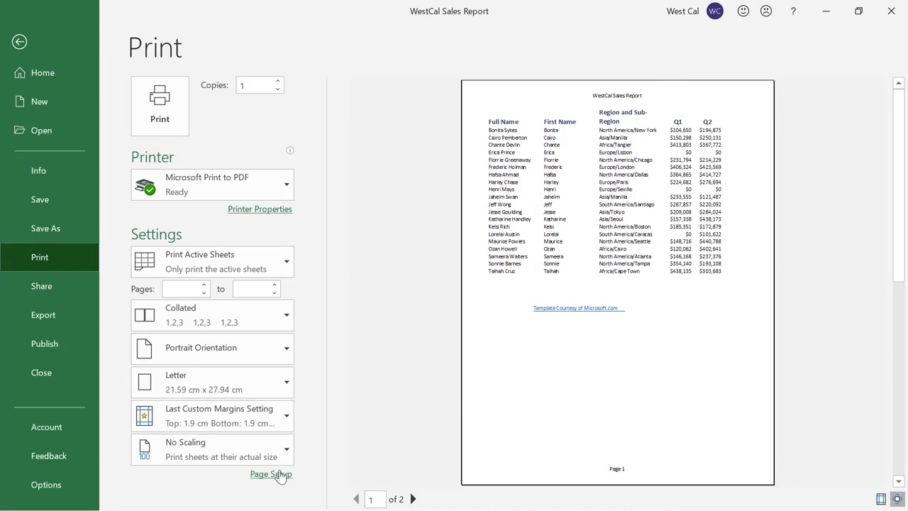
click(271, 474)
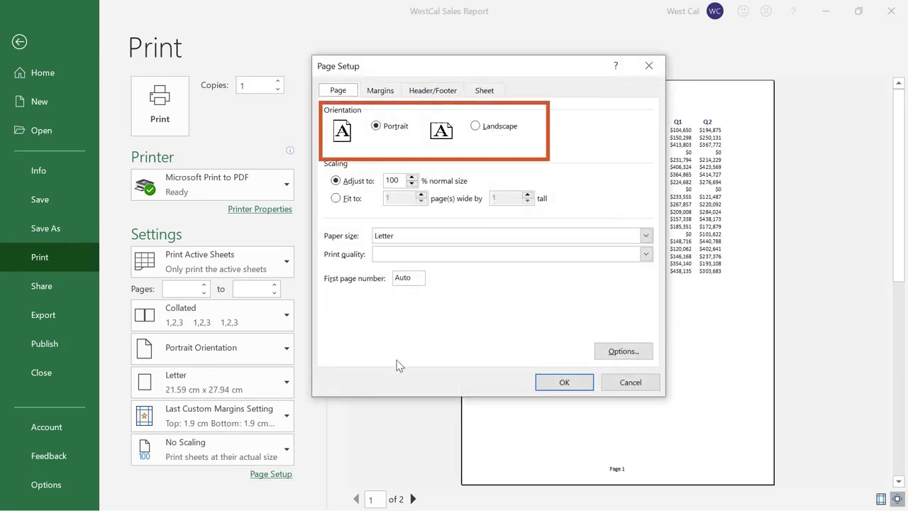
click(564, 381)
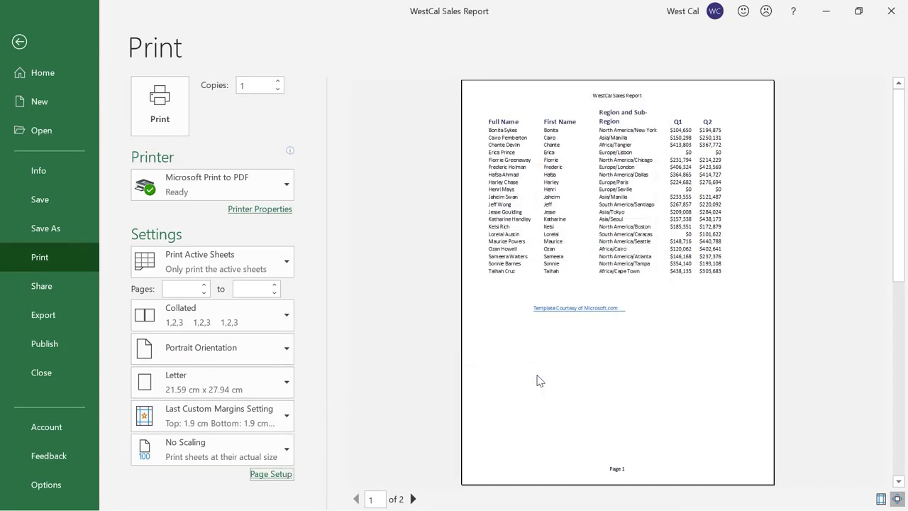
click(20, 41)
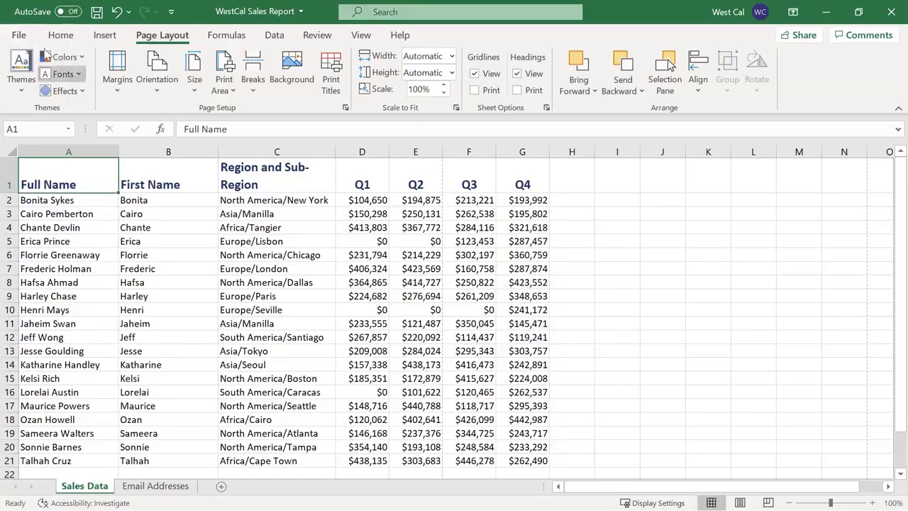